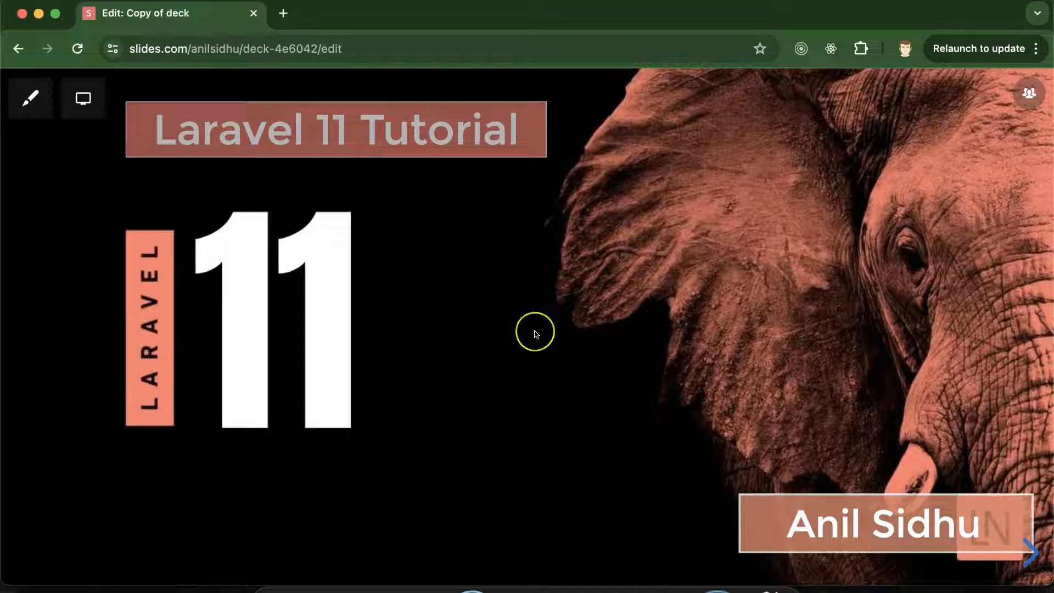
mouse_move(535, 334)
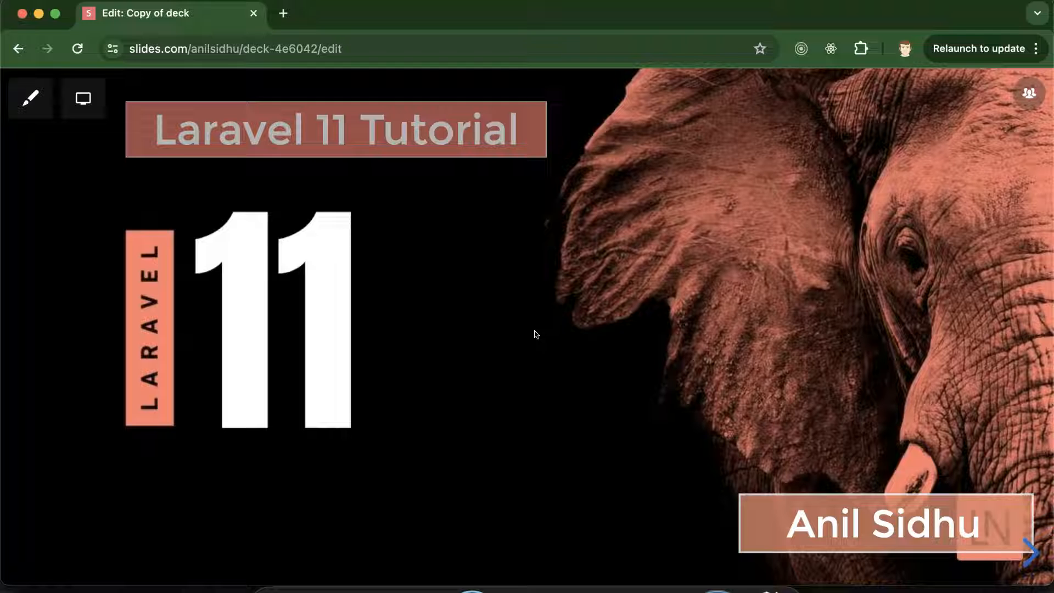
Show the 'Why this tutorial?' slide with its eight benefit bullet points.
left_click(1029, 552)
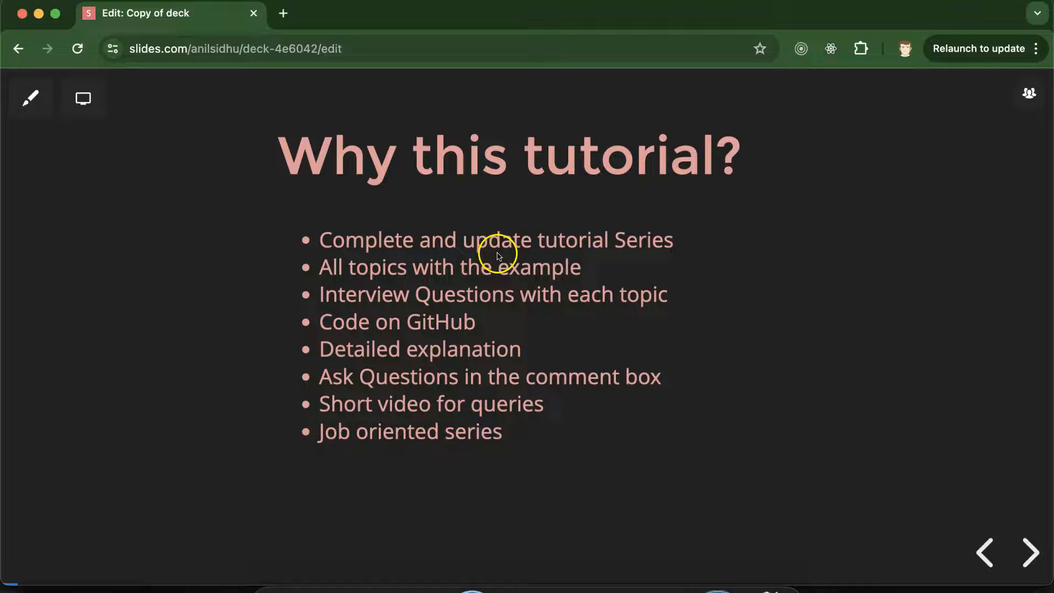
mouse_move(679, 253)
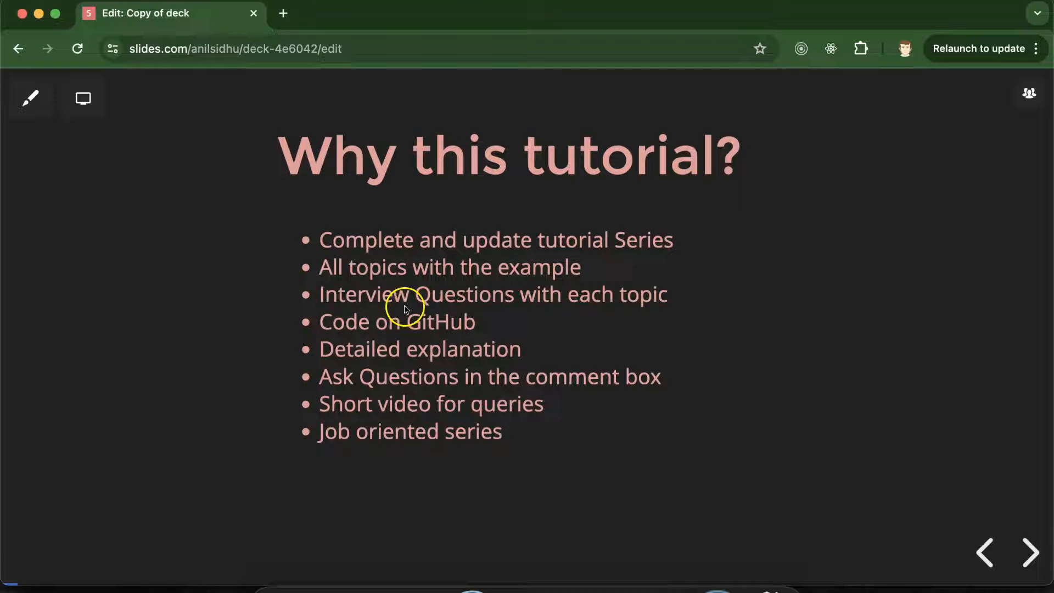
mouse_move(487, 311)
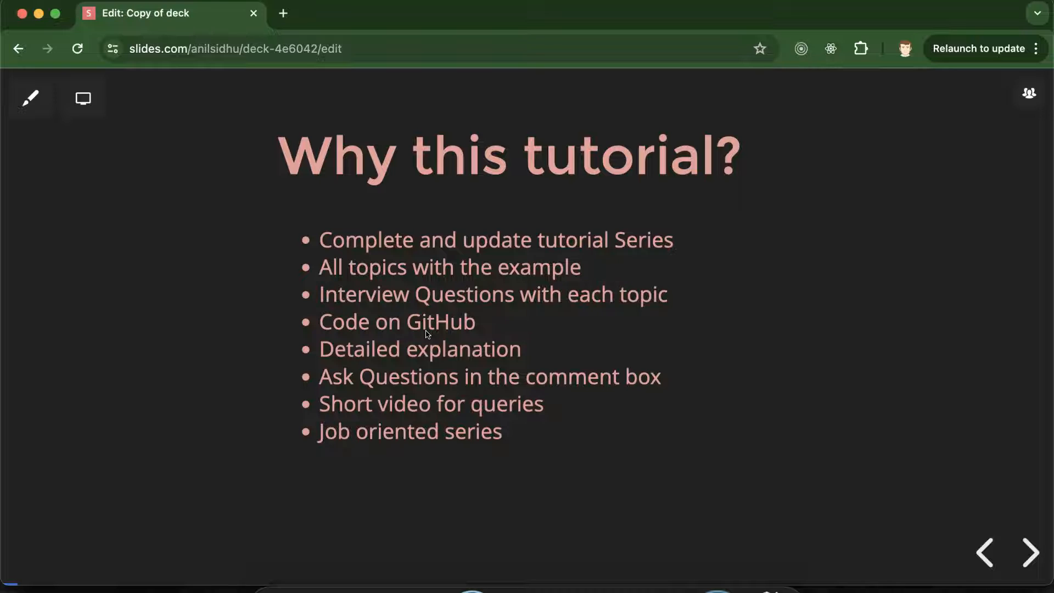
left_click(419, 335)
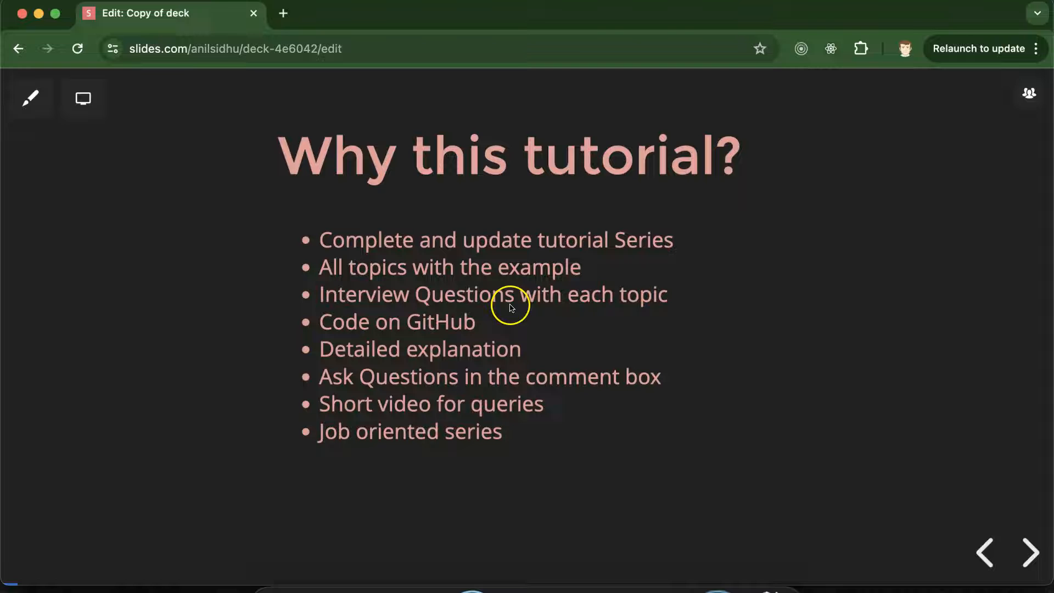
mouse_move(617, 388)
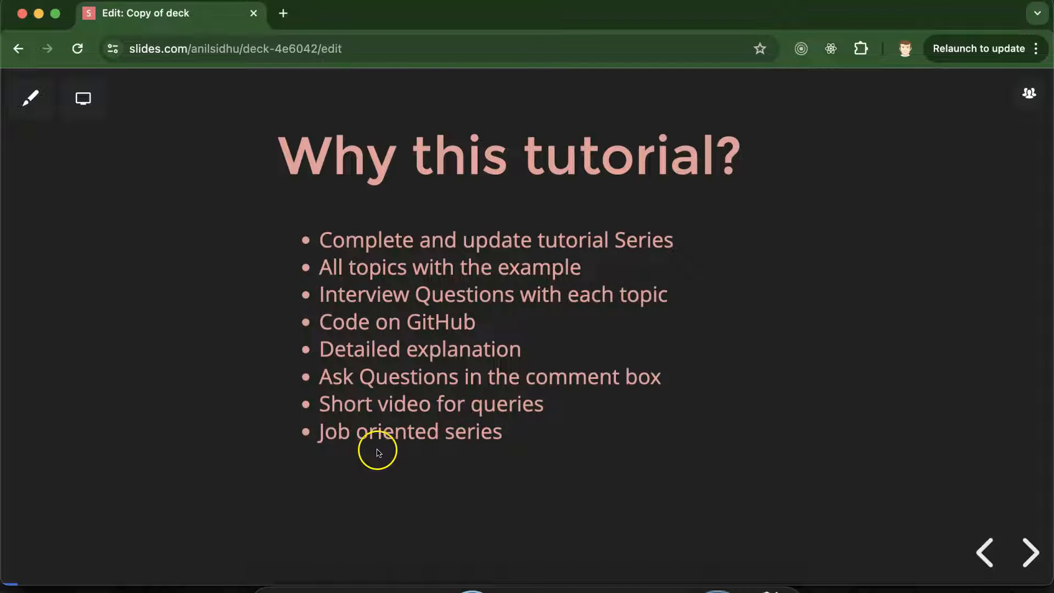
mouse_move(463, 313)
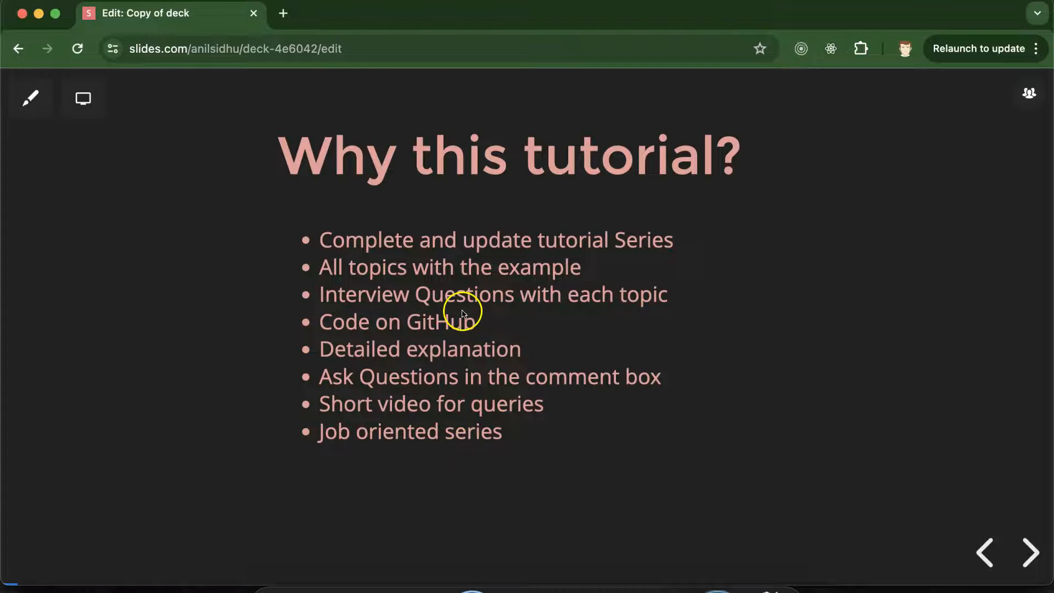
mouse_move(496, 308)
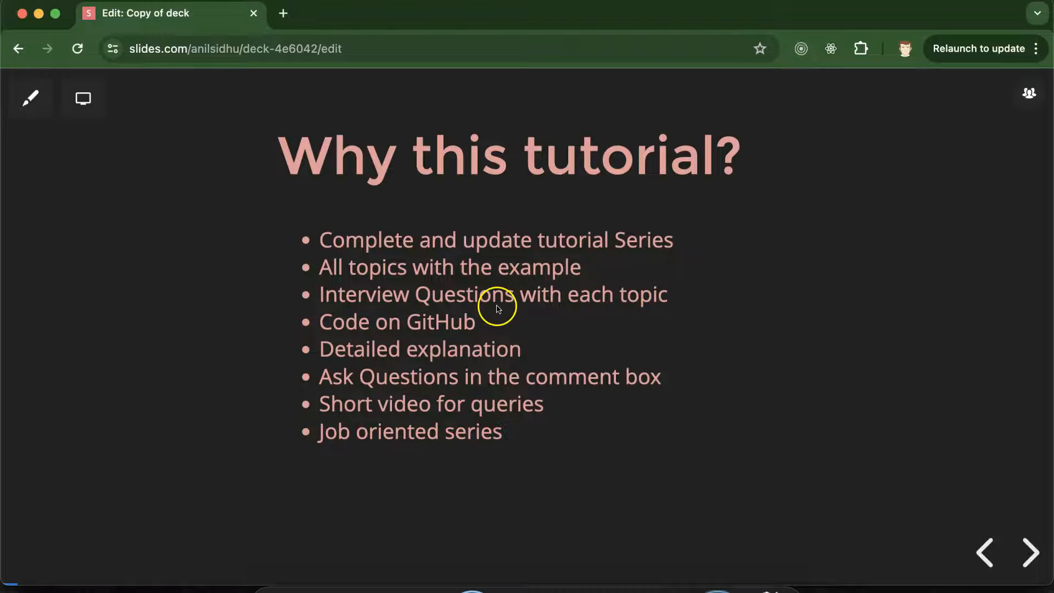
mouse_move(559, 350)
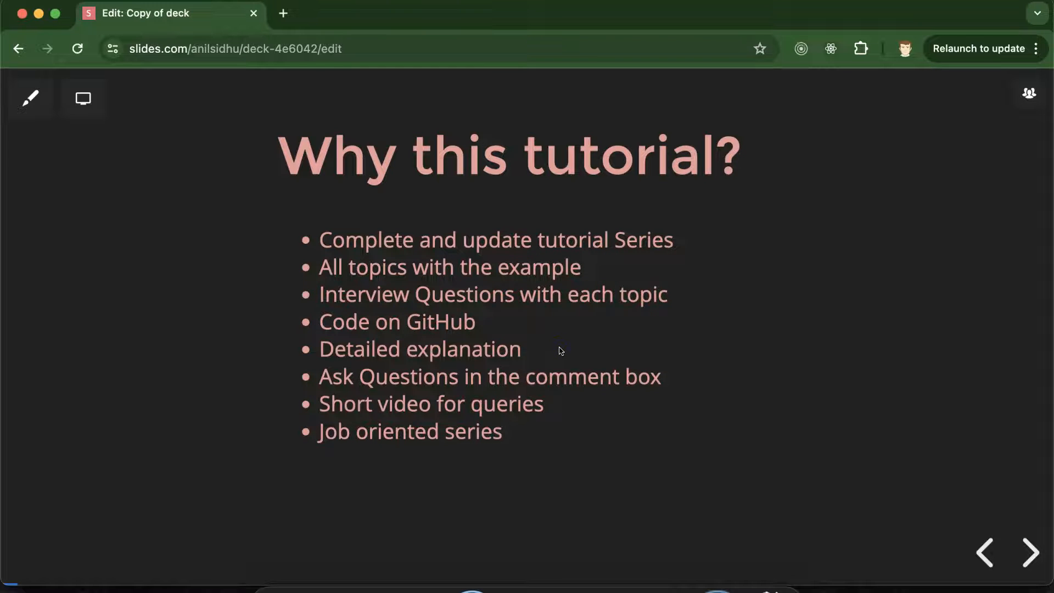
Show the 'What is Laravel' slide with its five PHP framework bullets.
left_click(1028, 552)
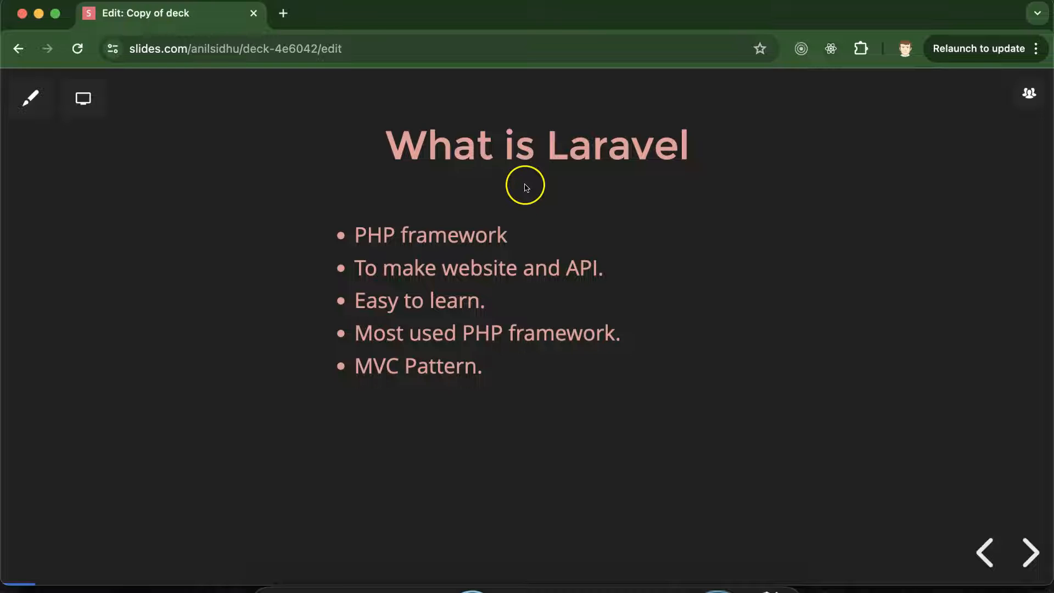
mouse_move(548, 223)
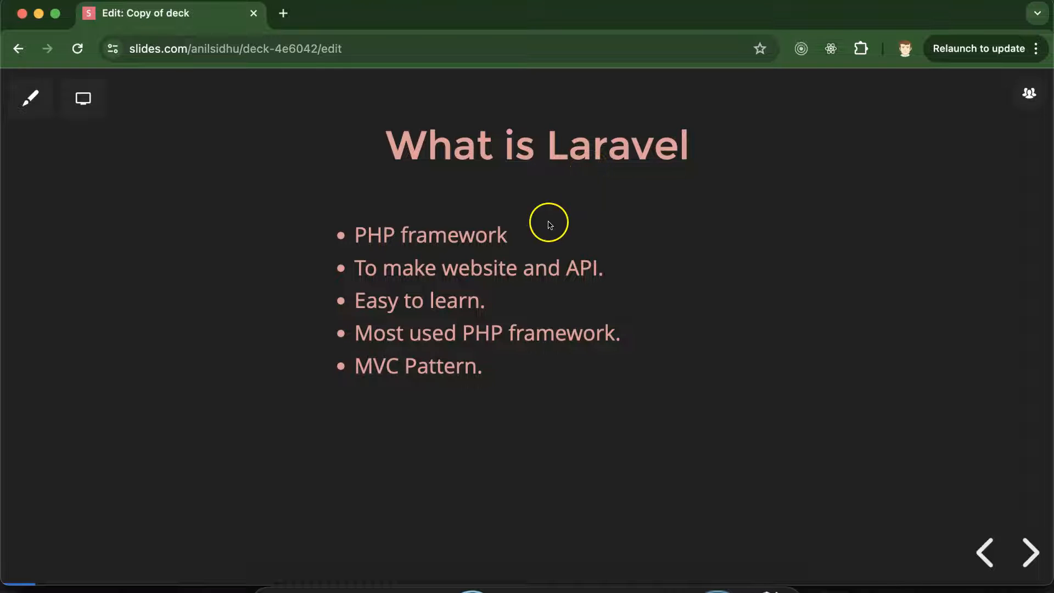
mouse_move(538, 251)
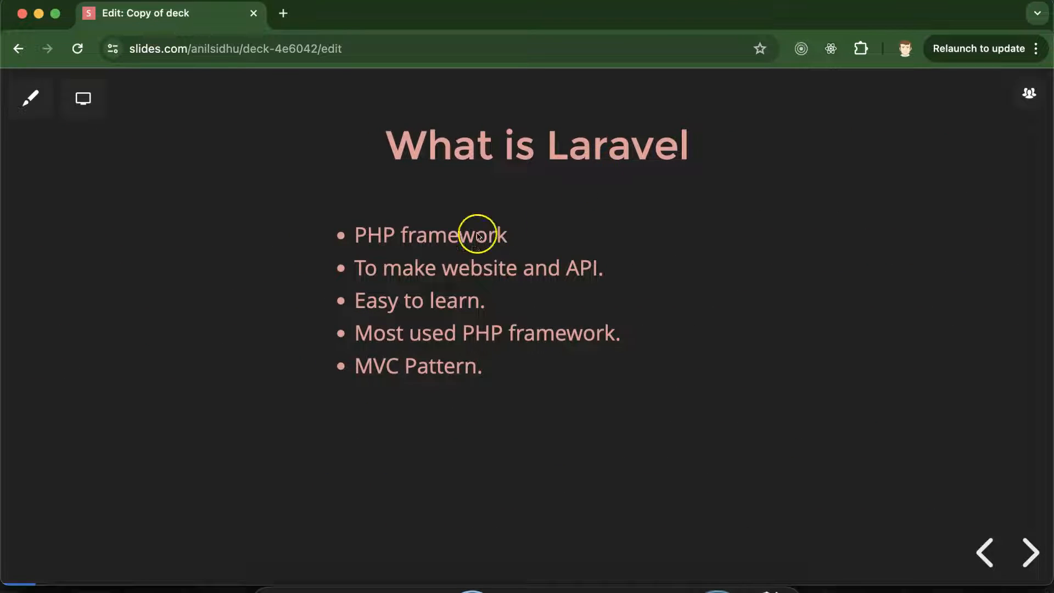
mouse_move(426, 285)
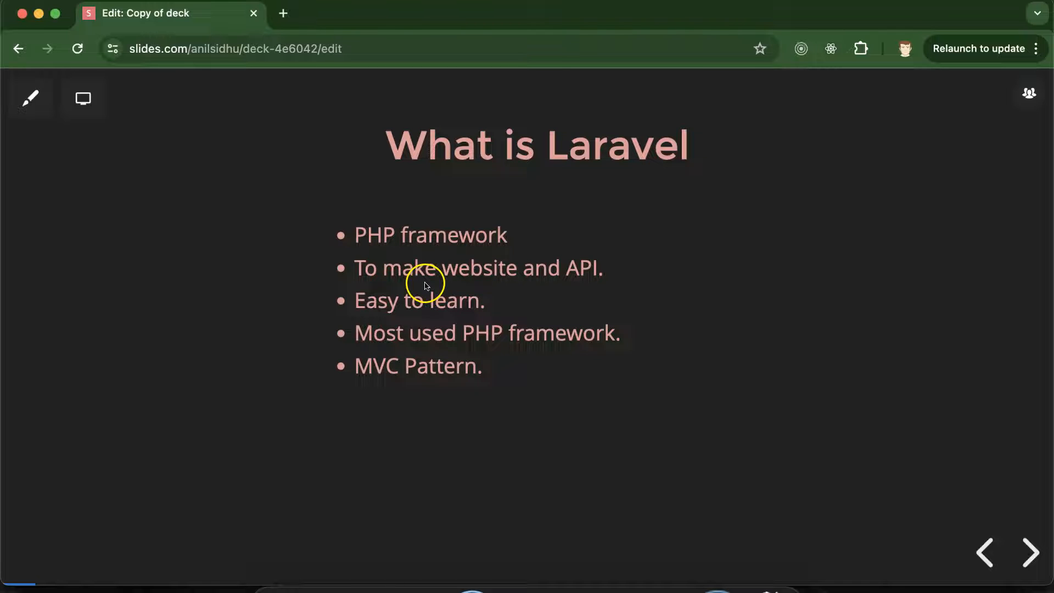
mouse_move(567, 295)
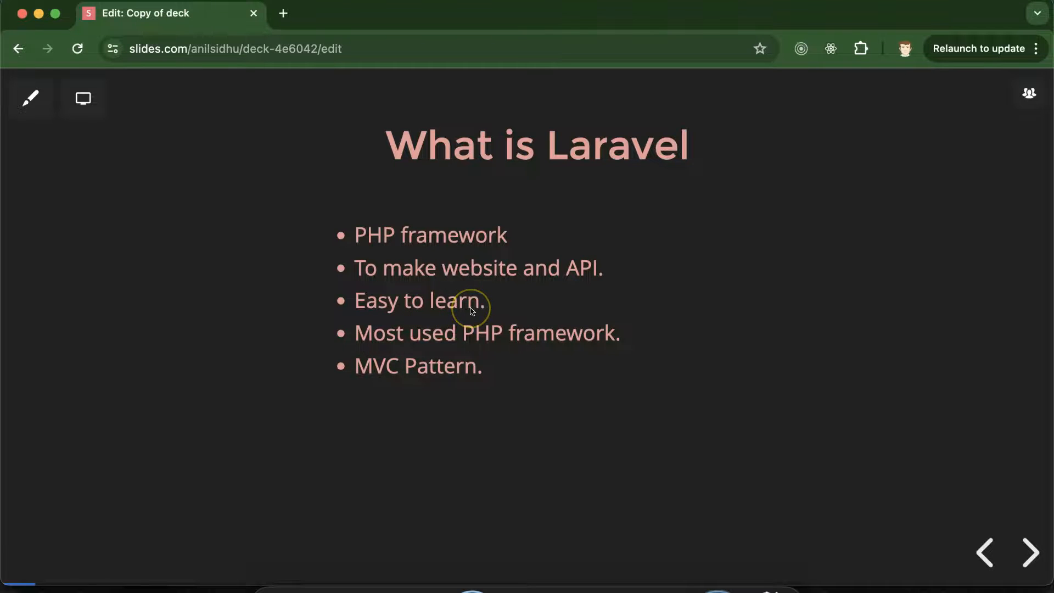
mouse_move(576, 185)
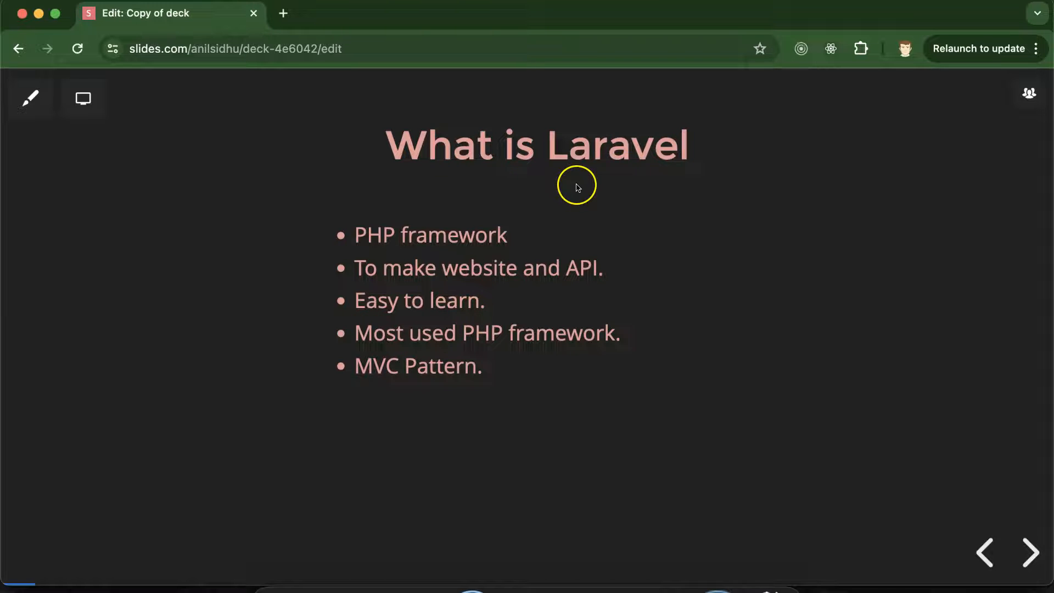
mouse_move(538, 344)
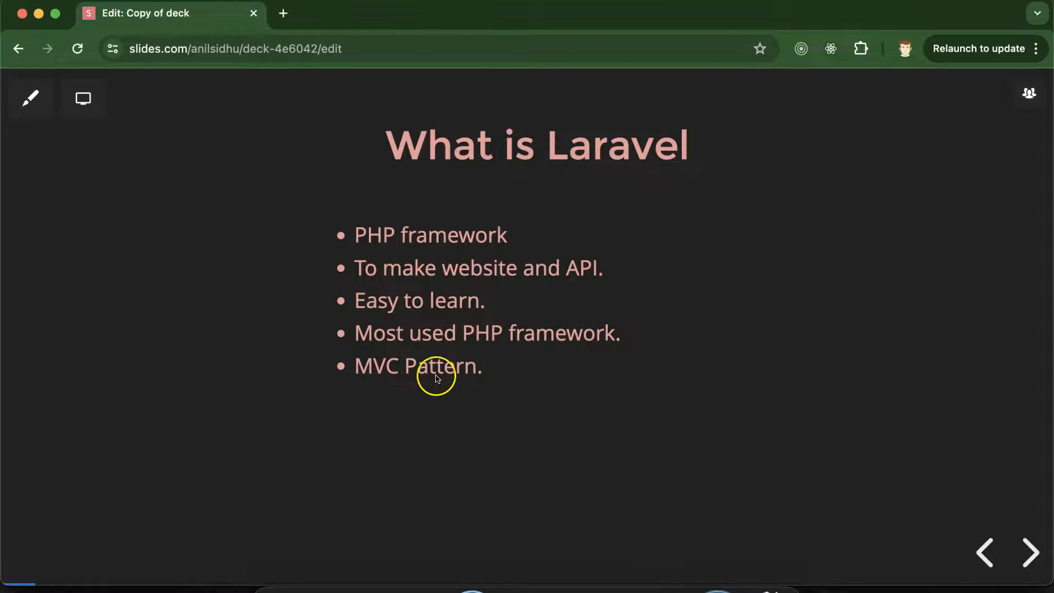
mouse_move(379, 387)
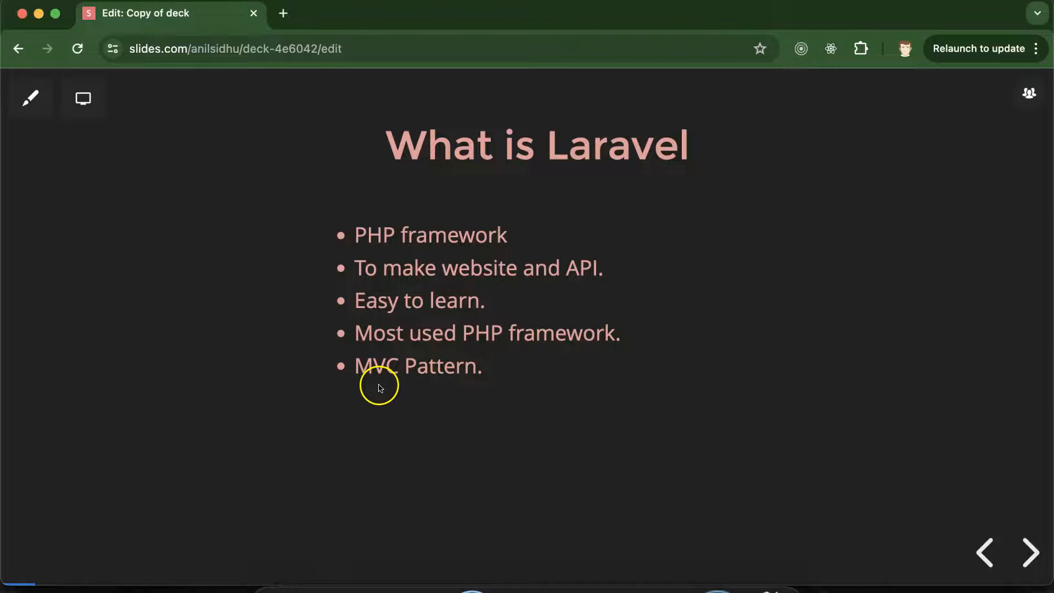
mouse_move(453, 391)
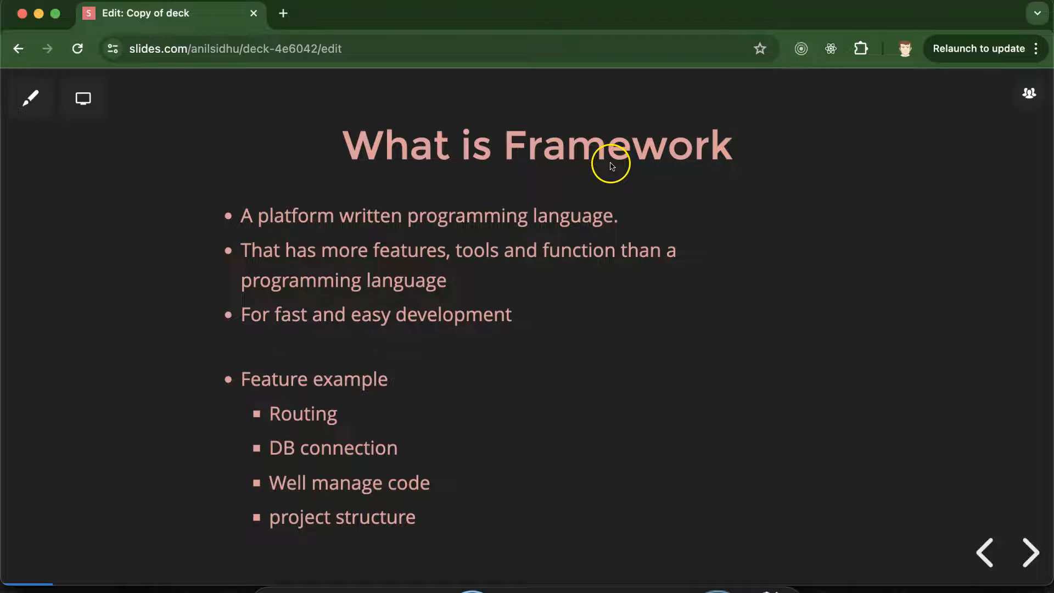
mouse_move(348, 228)
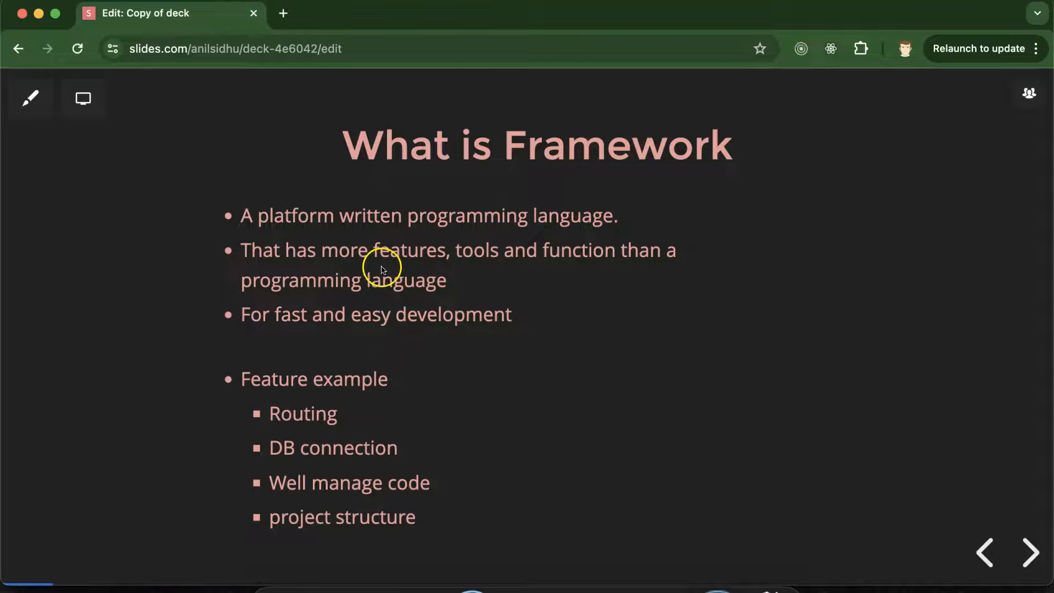
mouse_move(659, 270)
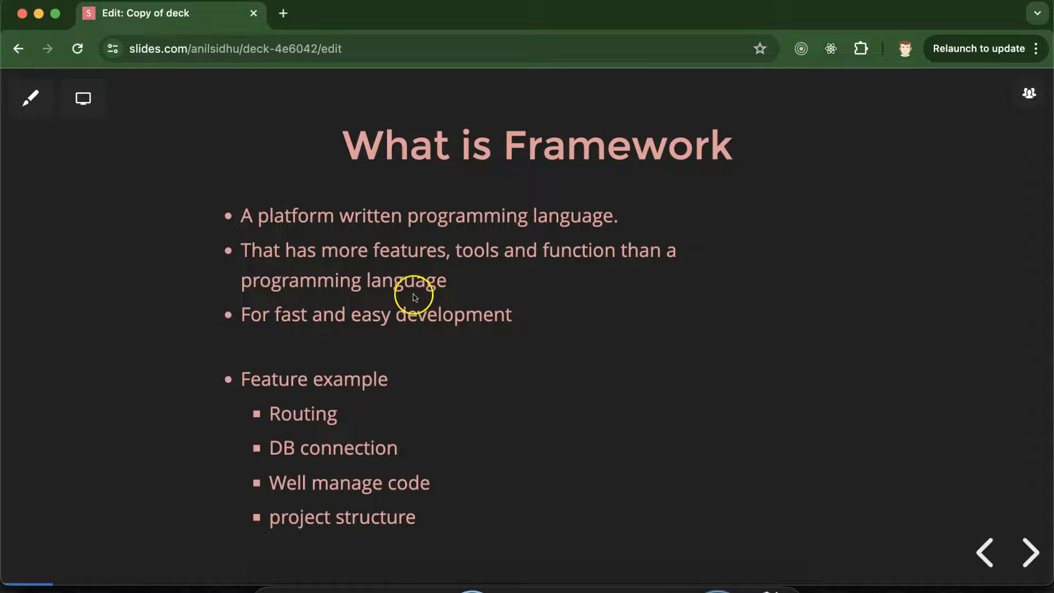
mouse_move(453, 256)
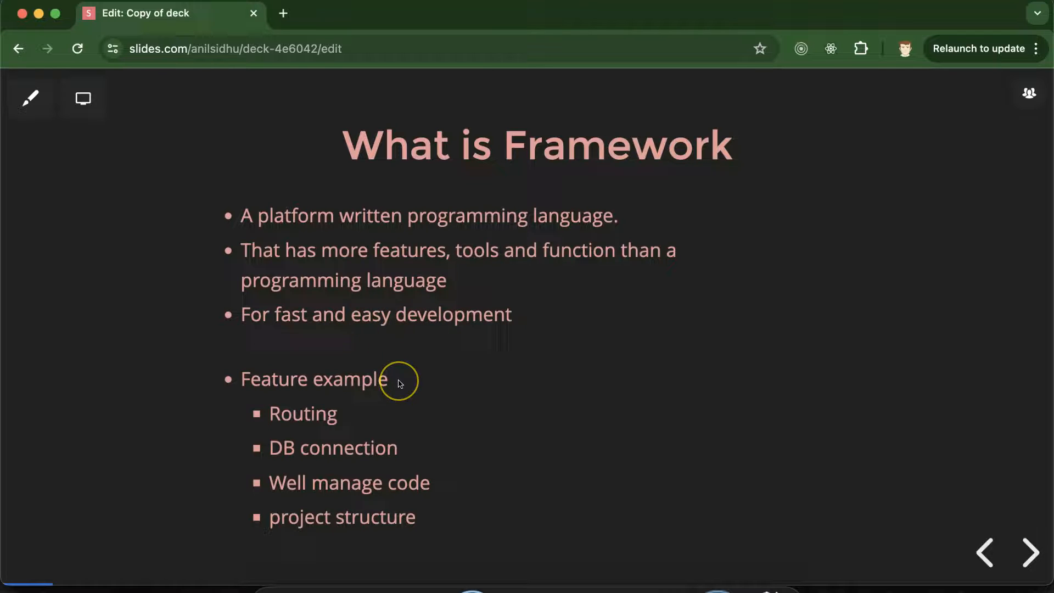
mouse_move(482, 381)
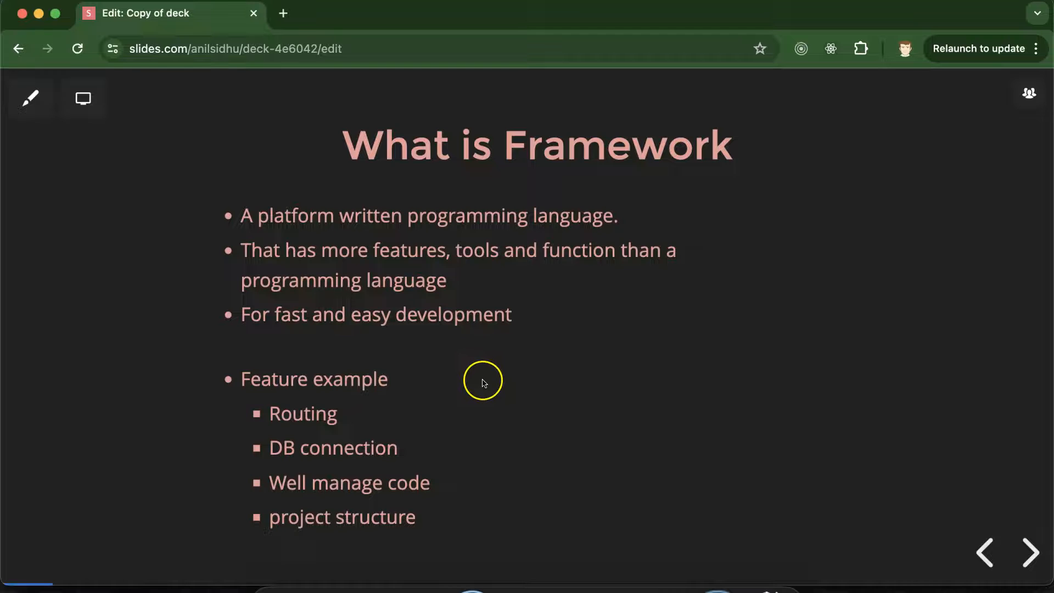
mouse_move(399, 428)
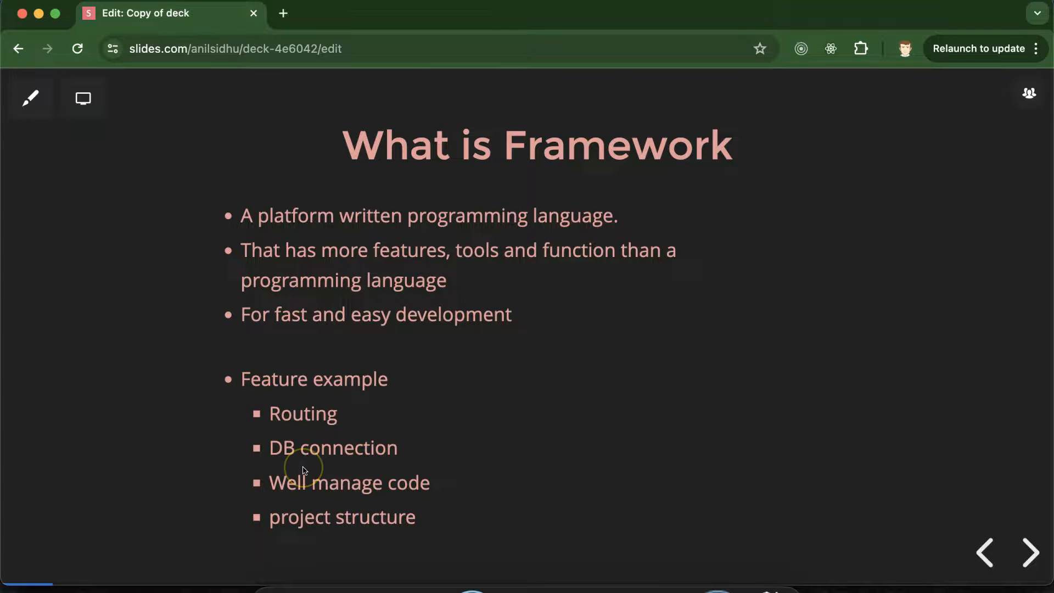
mouse_move(400, 460)
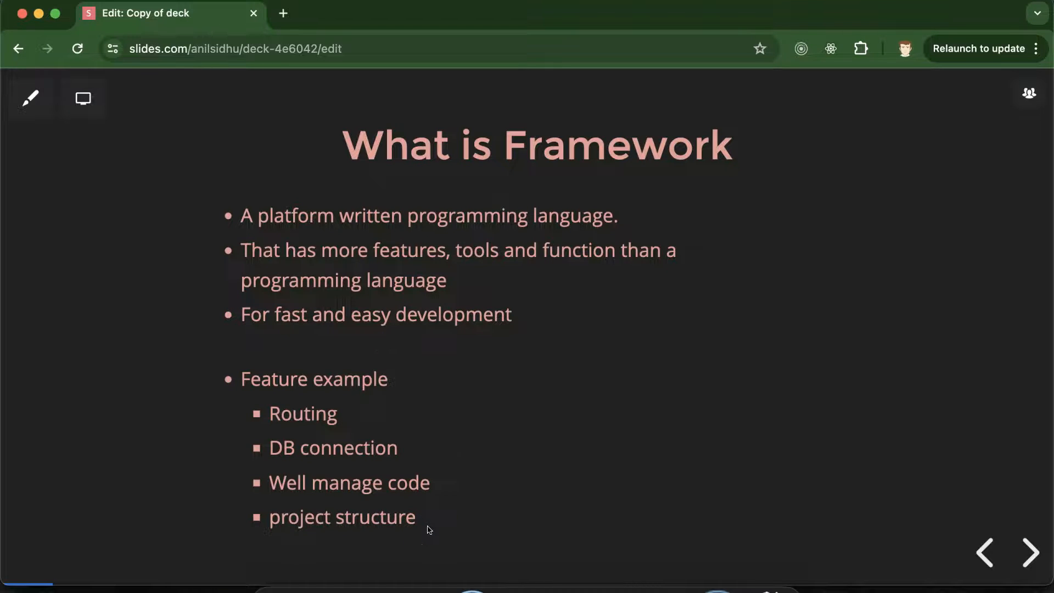
Show the 'History and Version' slide covering version 11, the 2011 release and Taylor Otwell.
left_click(1028, 553)
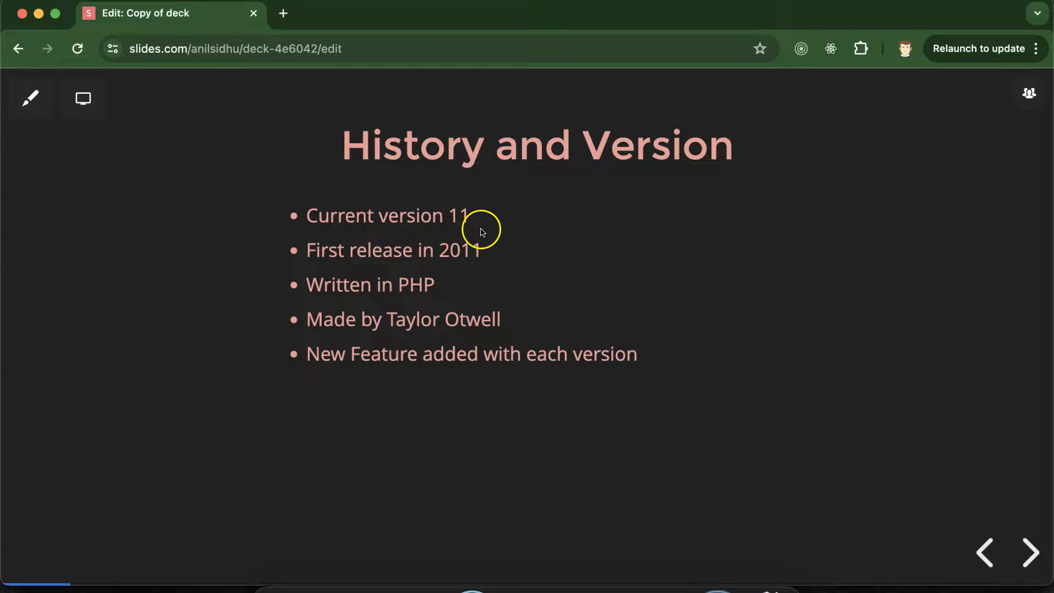
mouse_move(437, 262)
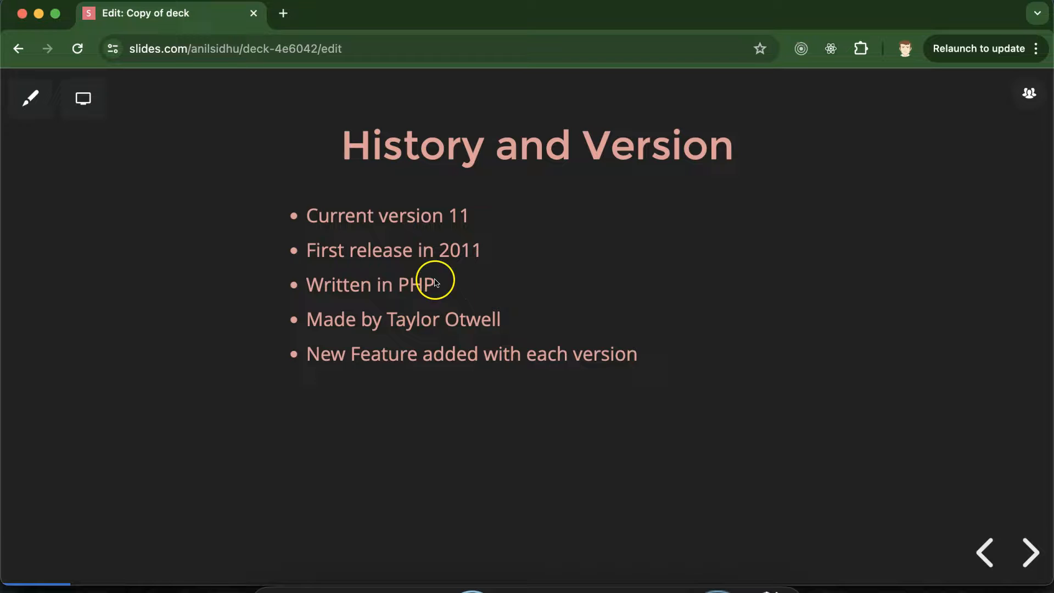
mouse_move(429, 298)
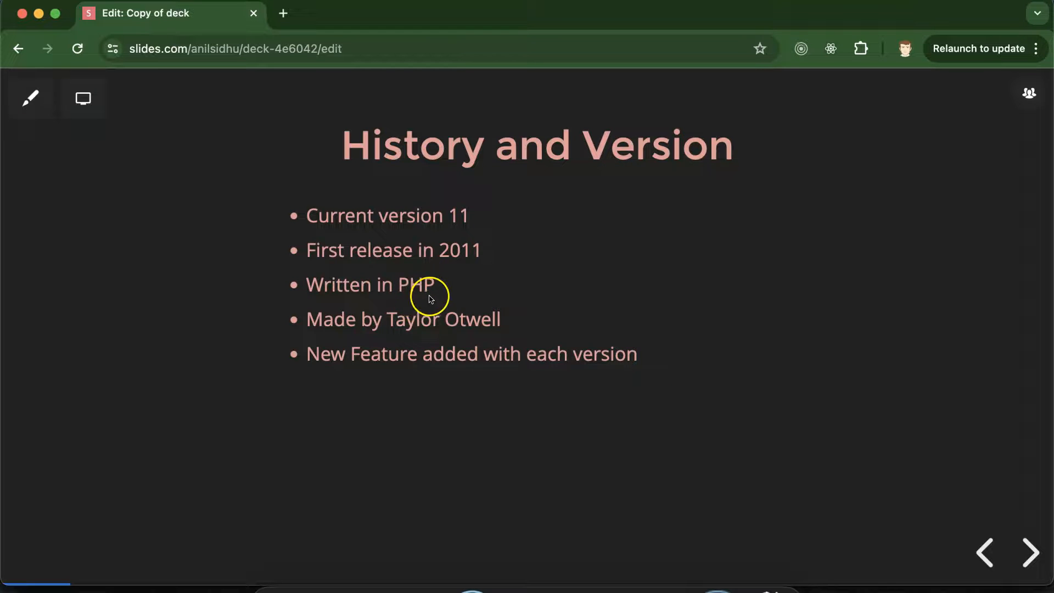
mouse_move(386, 336)
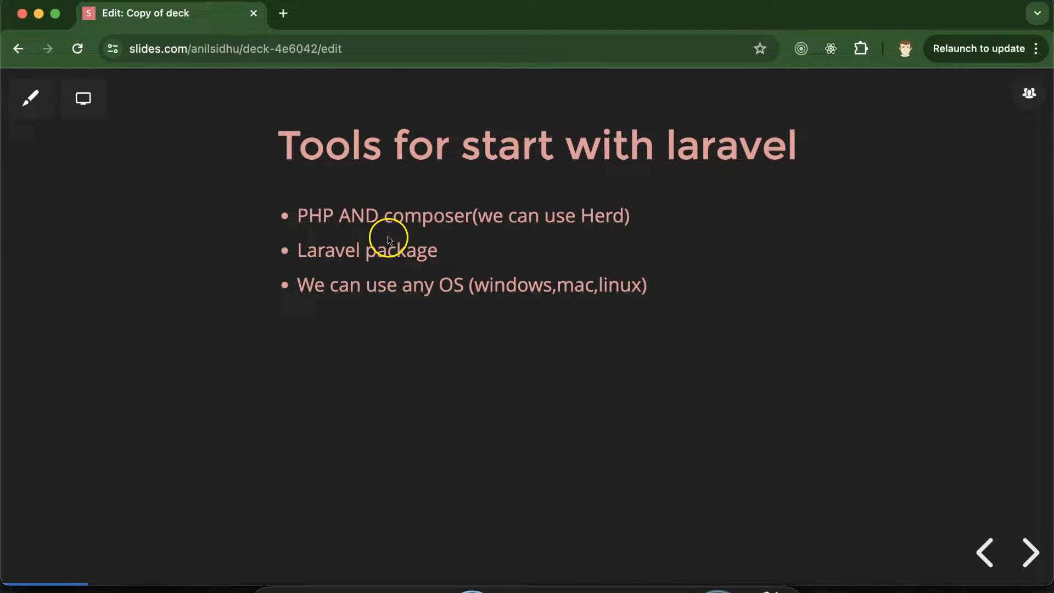
mouse_move(525, 176)
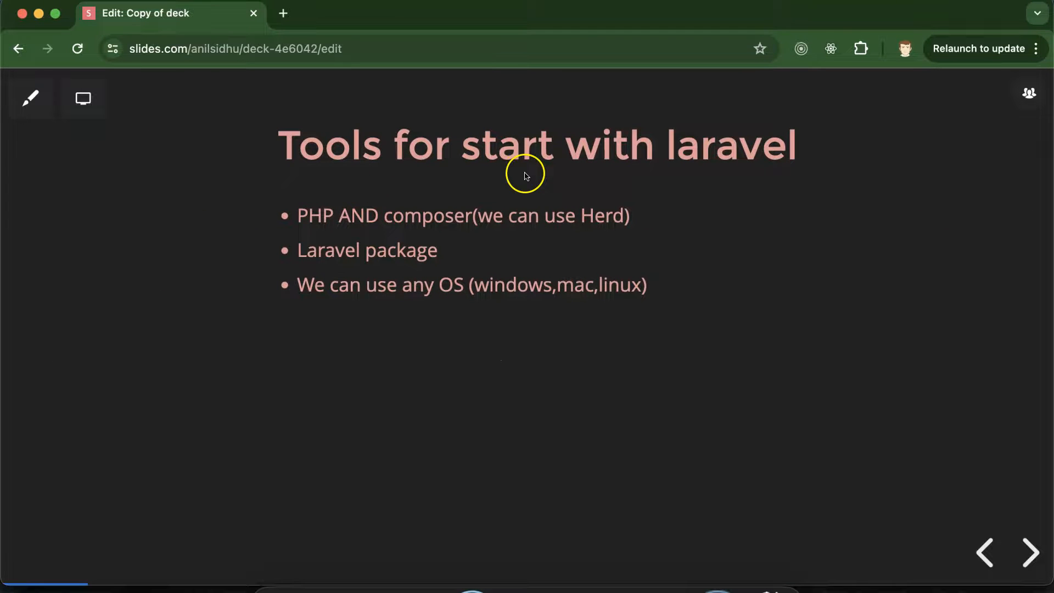
mouse_move(634, 183)
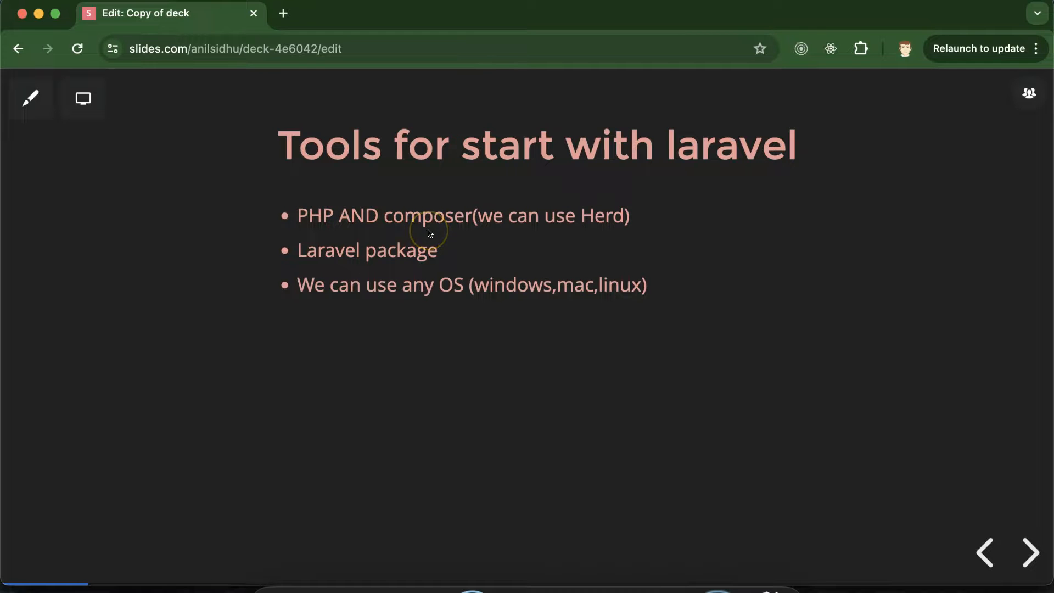
mouse_move(713, 171)
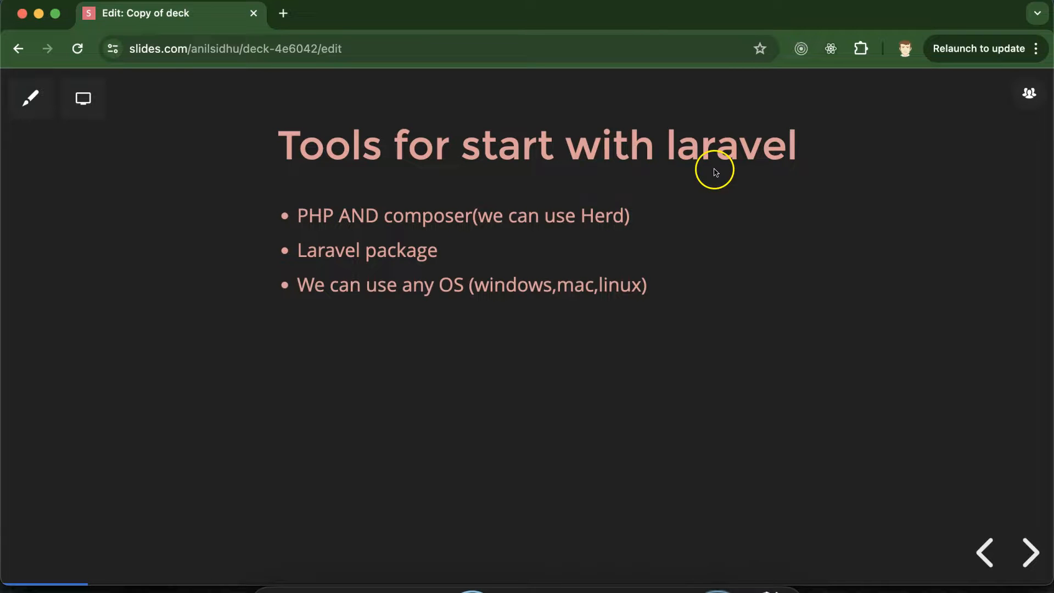
mouse_move(494, 233)
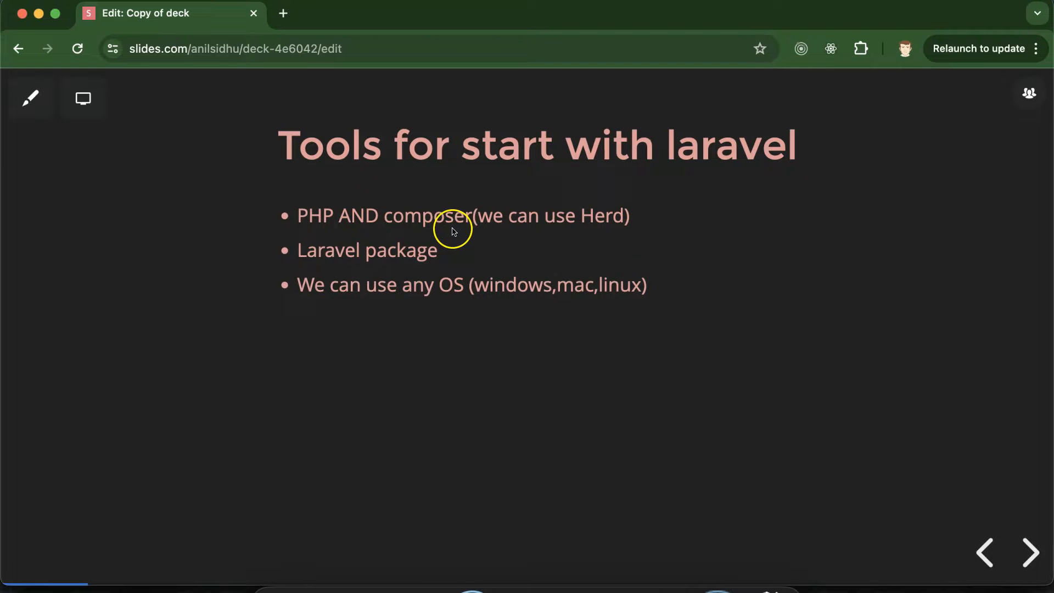
mouse_move(624, 202)
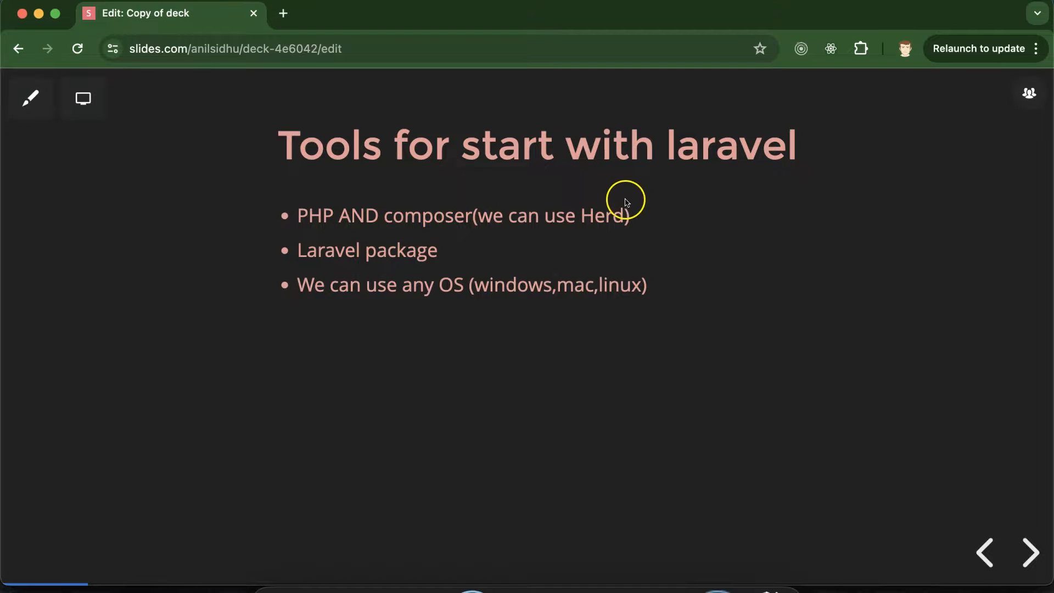
mouse_move(370, 310)
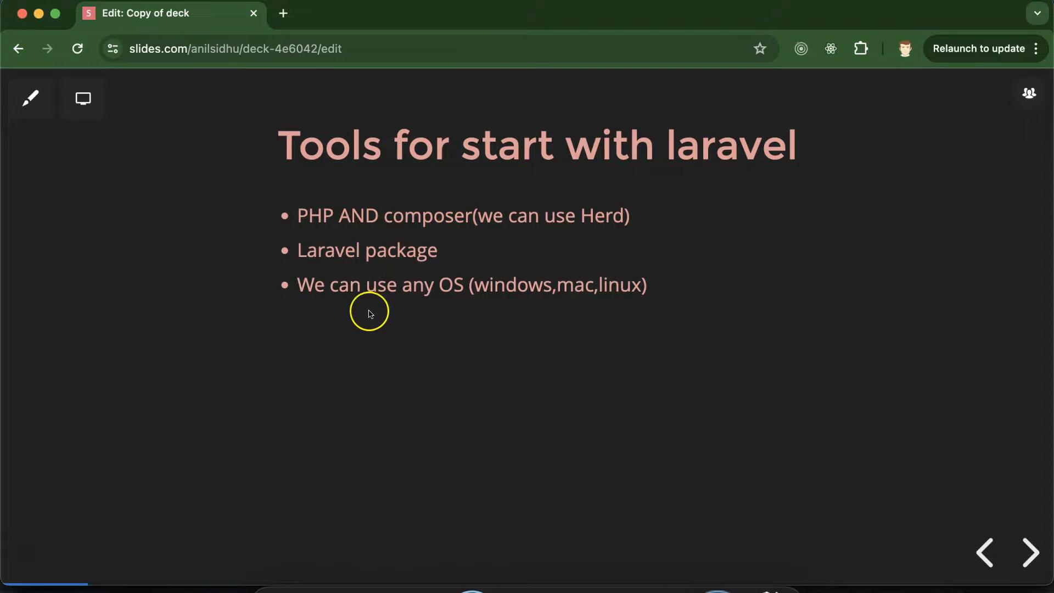
mouse_move(621, 262)
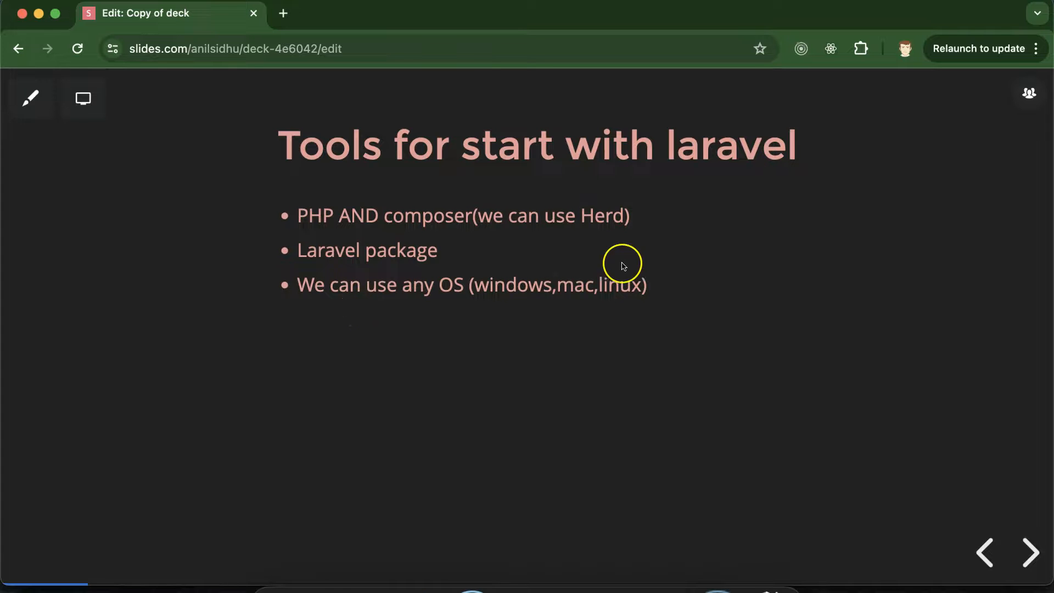
mouse_move(491, 308)
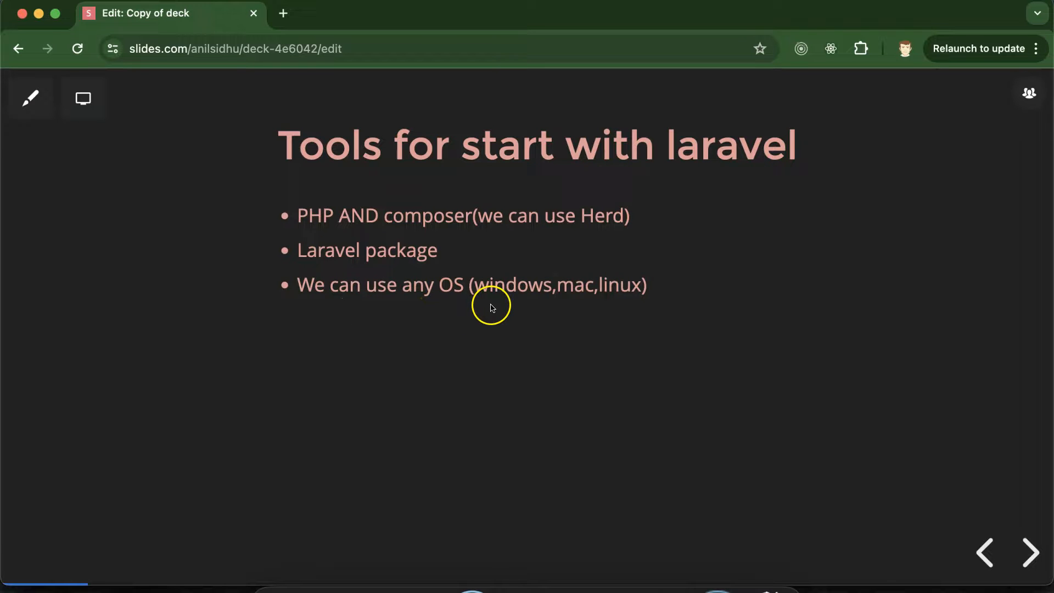
mouse_move(633, 303)
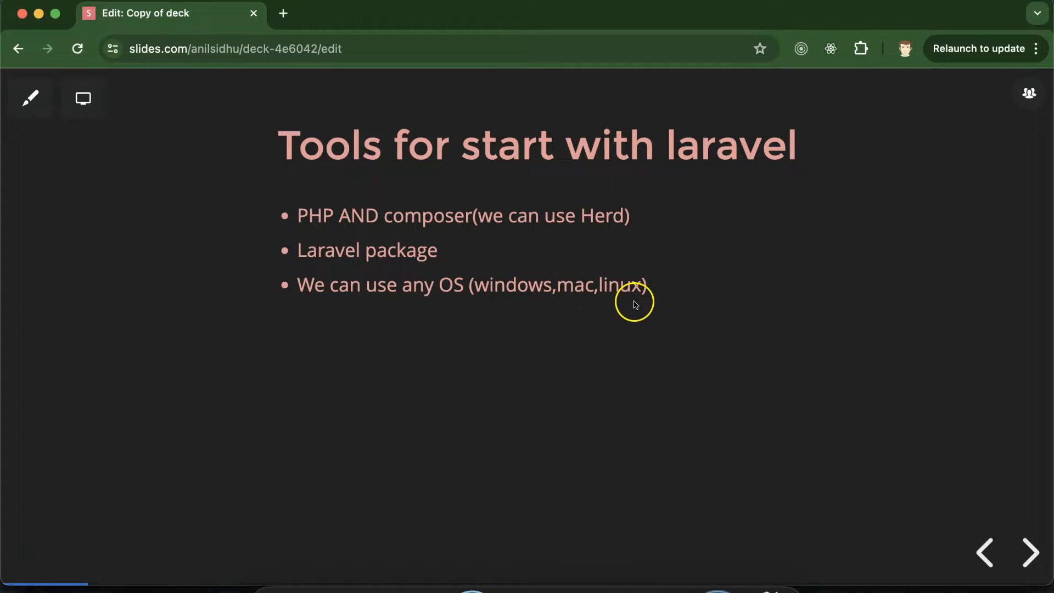
Show the 'Why Laravel' slide with its five bullet points.
left_click(1028, 552)
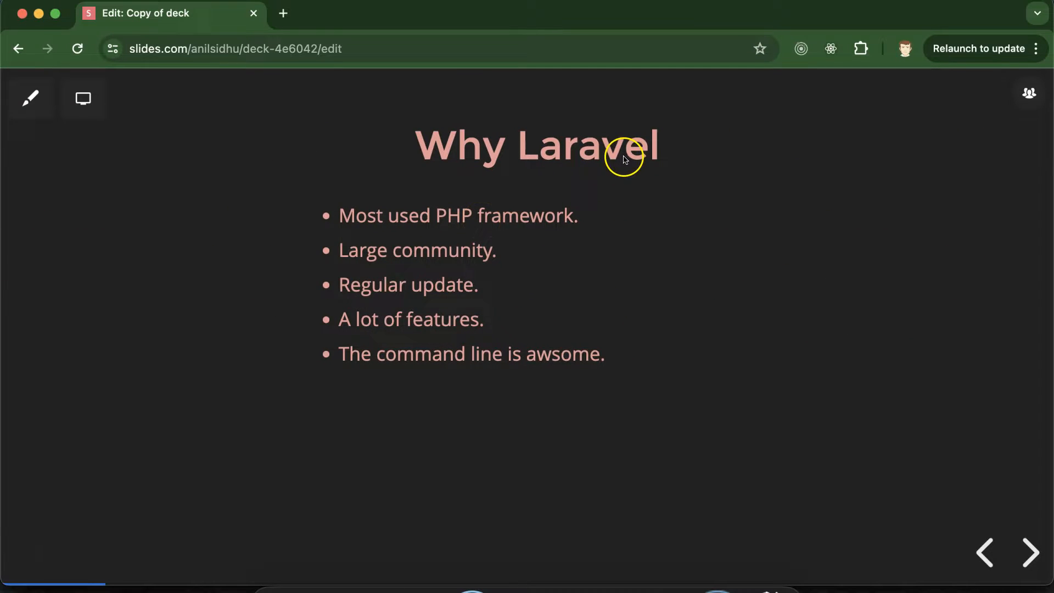
mouse_move(447, 231)
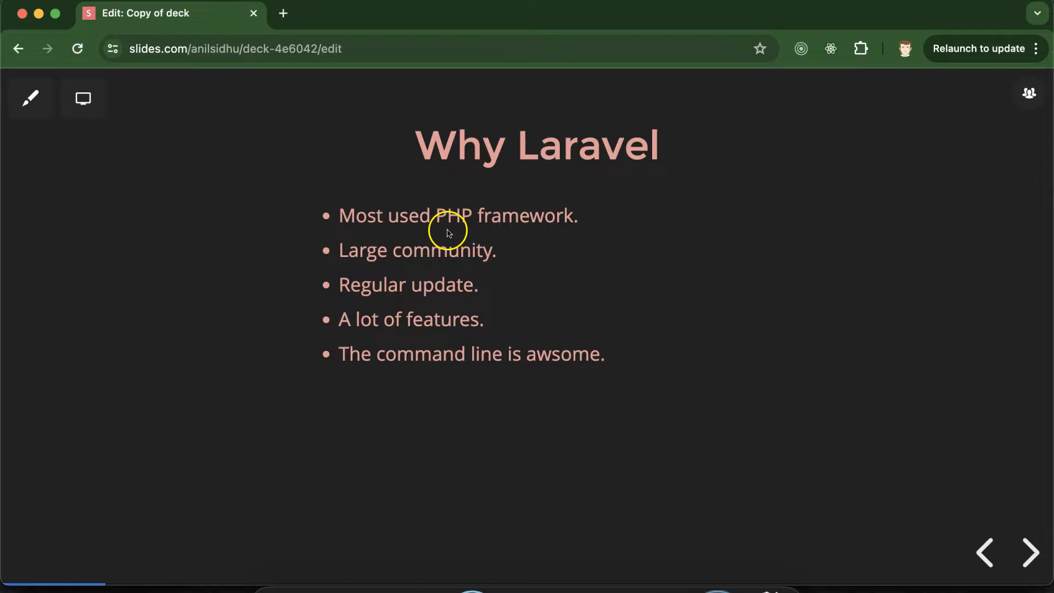
mouse_move(482, 231)
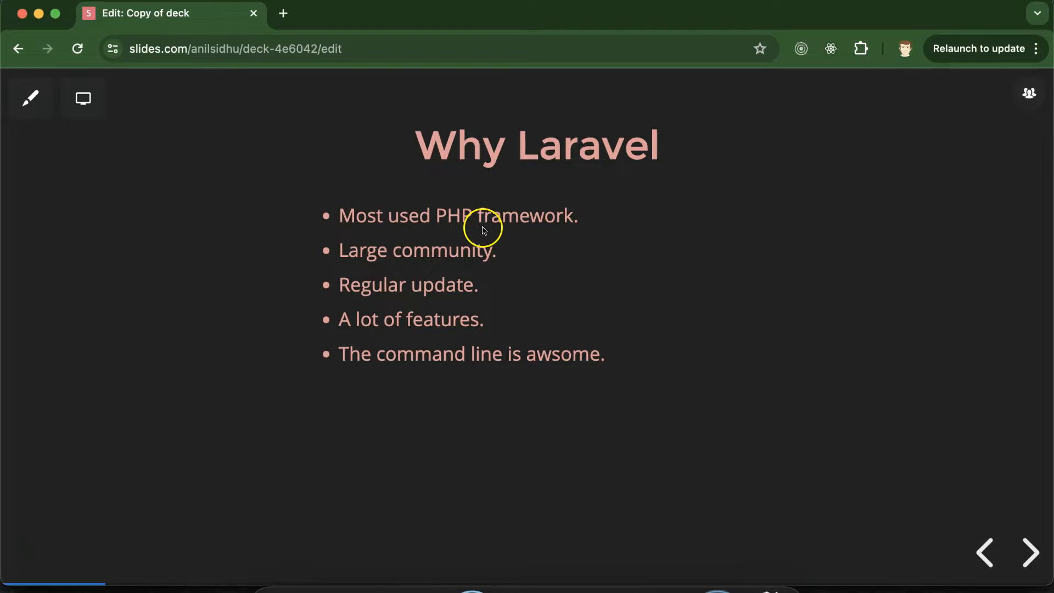
mouse_move(591, 206)
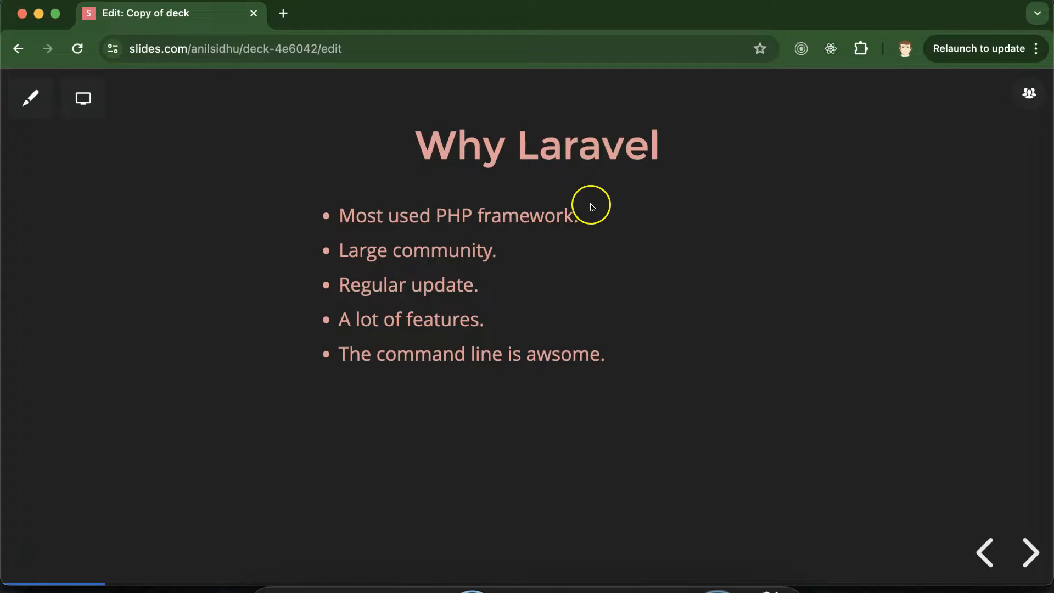
mouse_move(513, 254)
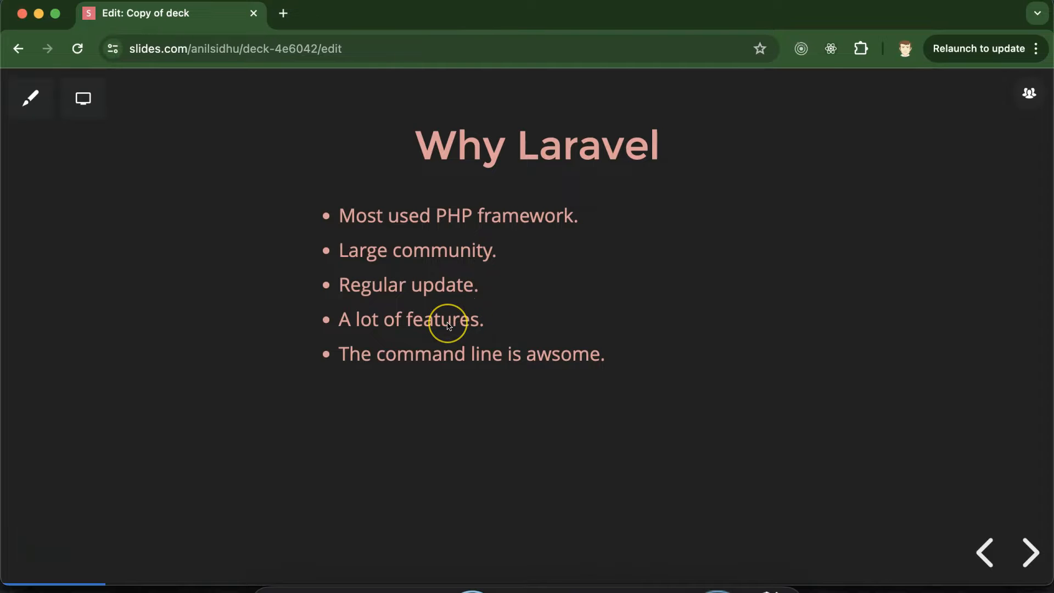
mouse_move(498, 376)
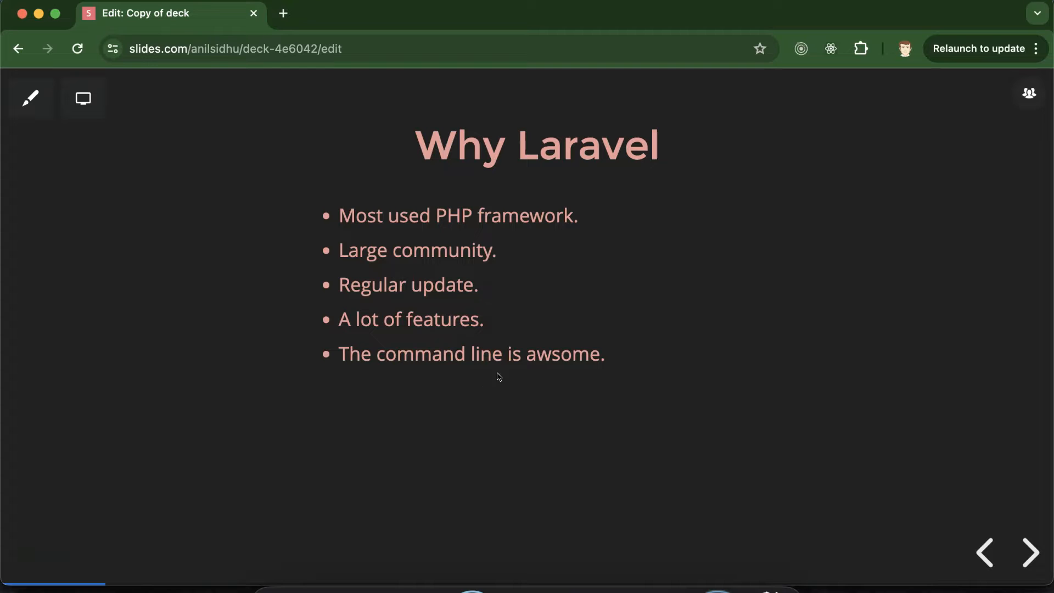
Show the 'Major Topic List' slide with nine topics from Installation to APIs.
left_click(1028, 554)
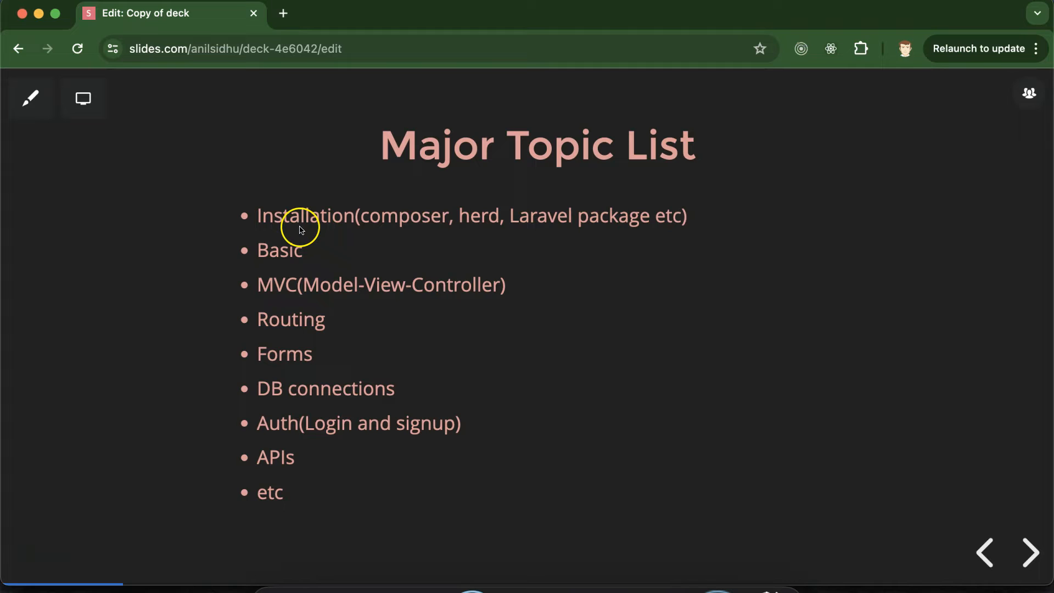
mouse_move(356, 228)
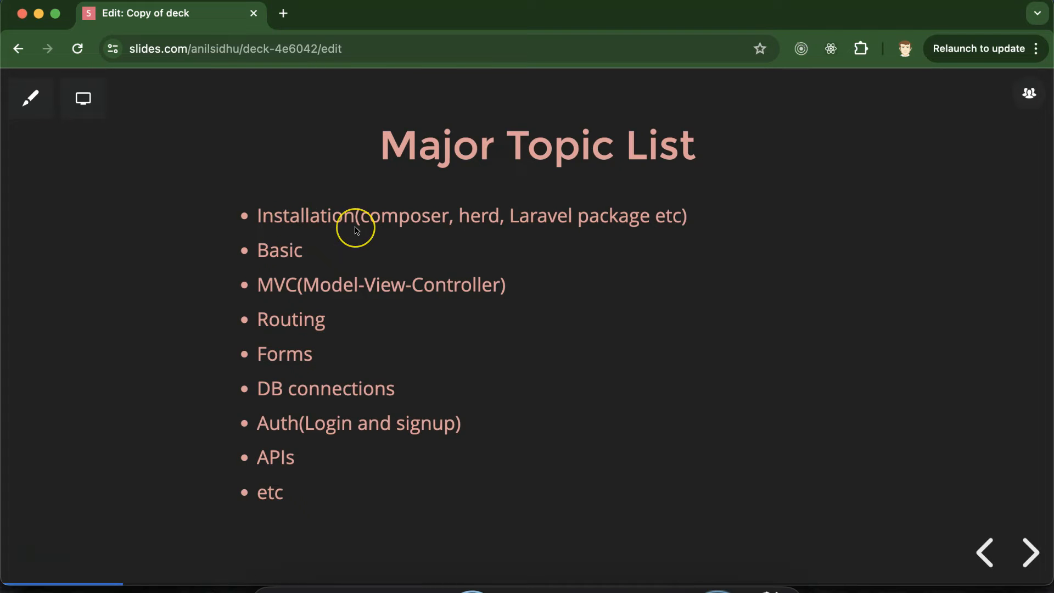
mouse_move(356, 230)
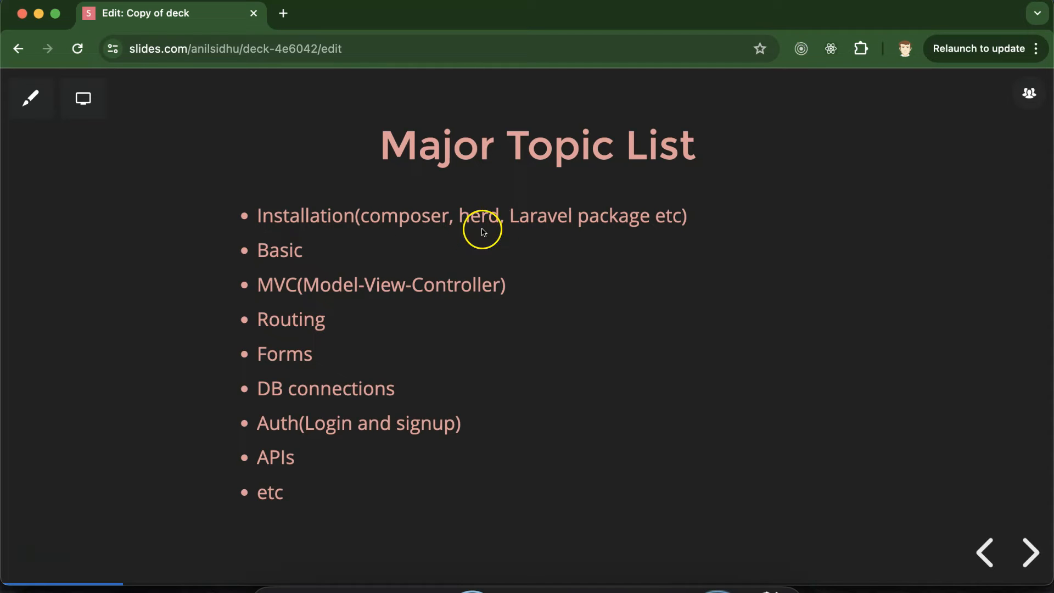
mouse_move(630, 233)
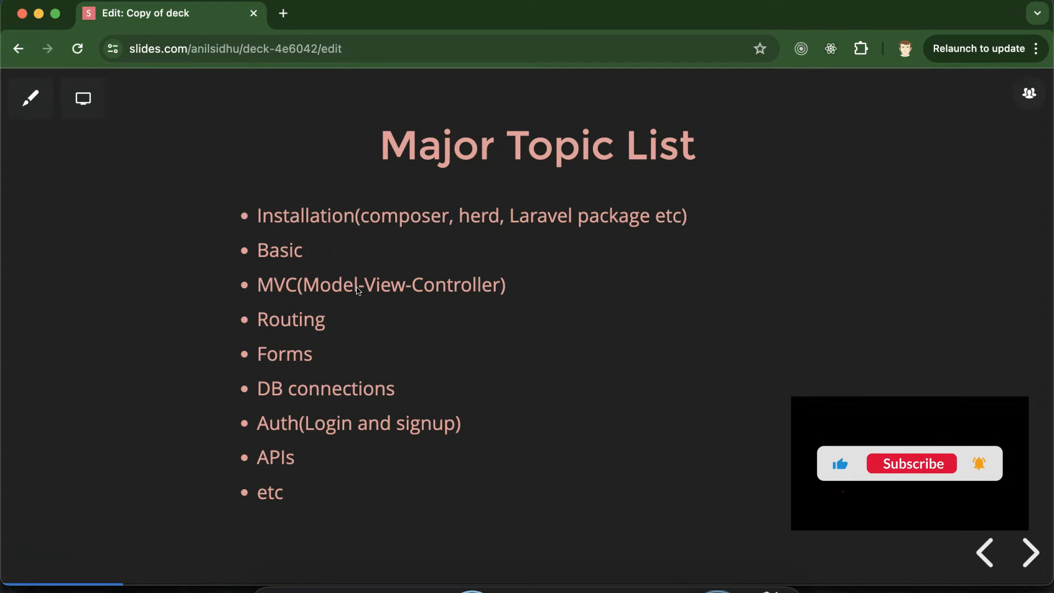
left_click(911, 463)
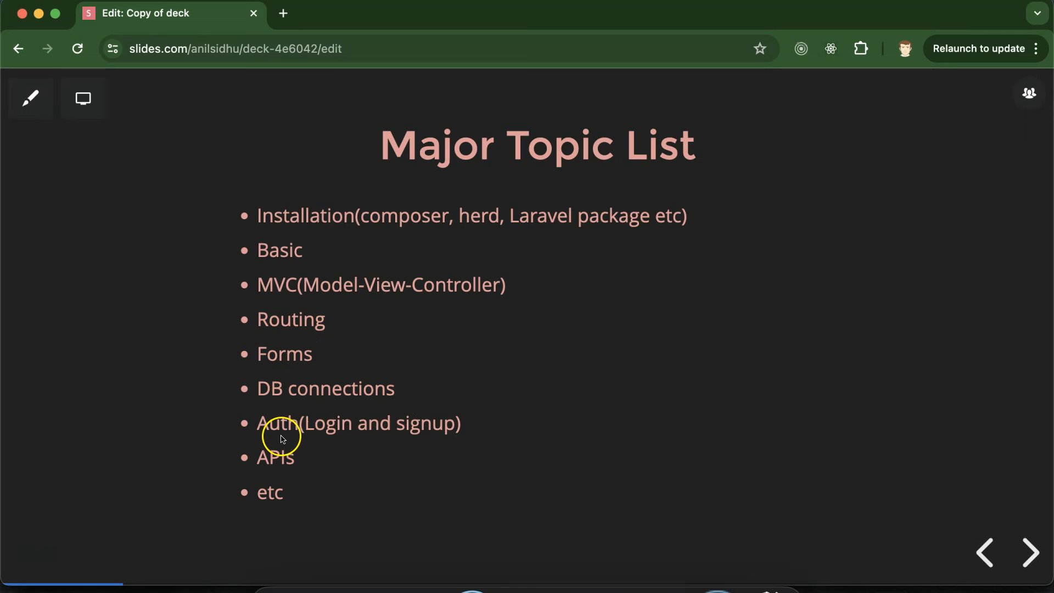
mouse_move(376, 467)
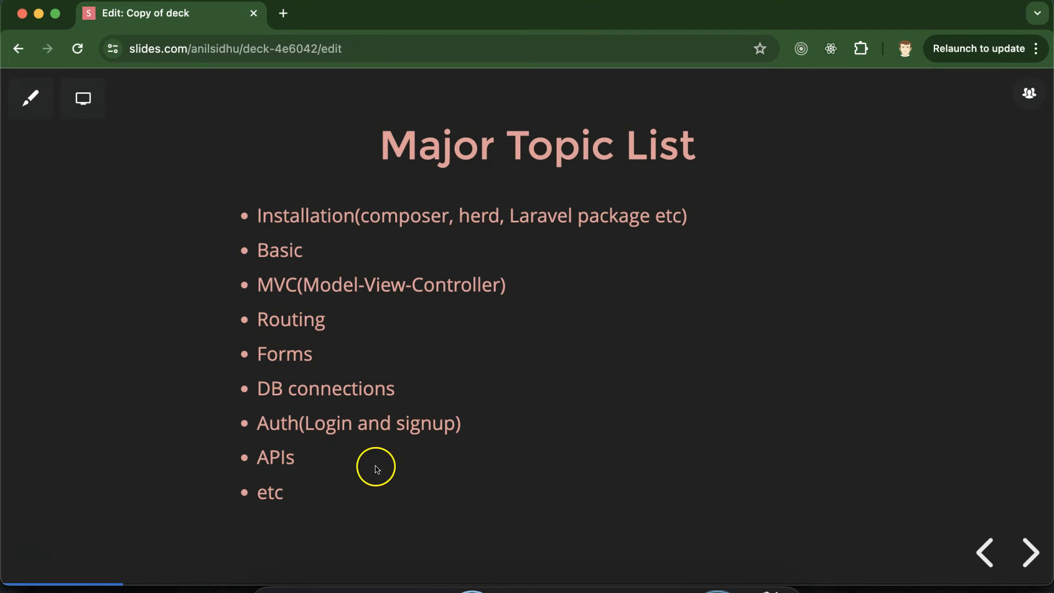
mouse_move(292, 491)
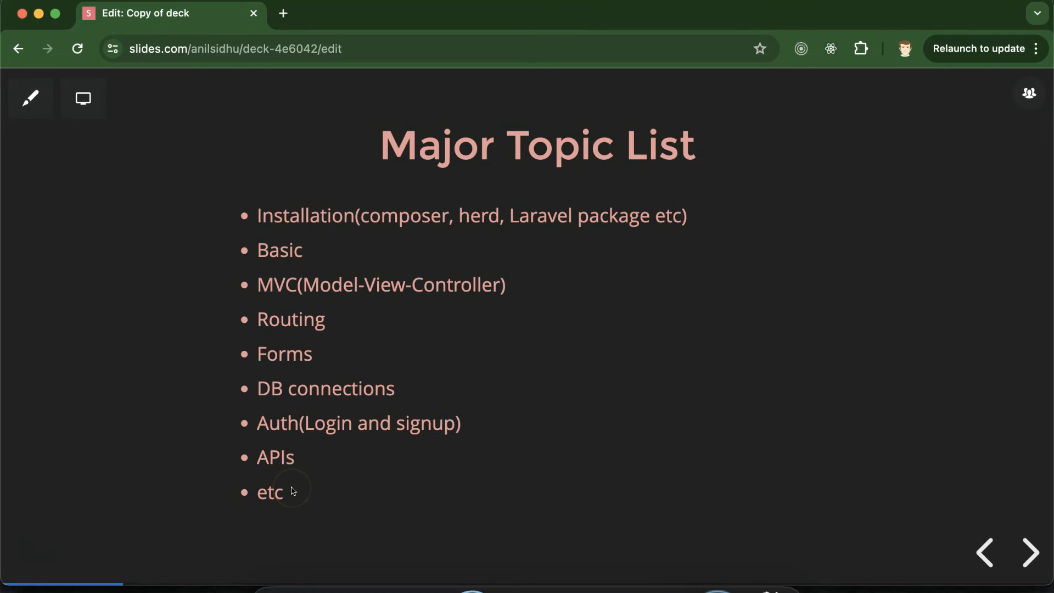